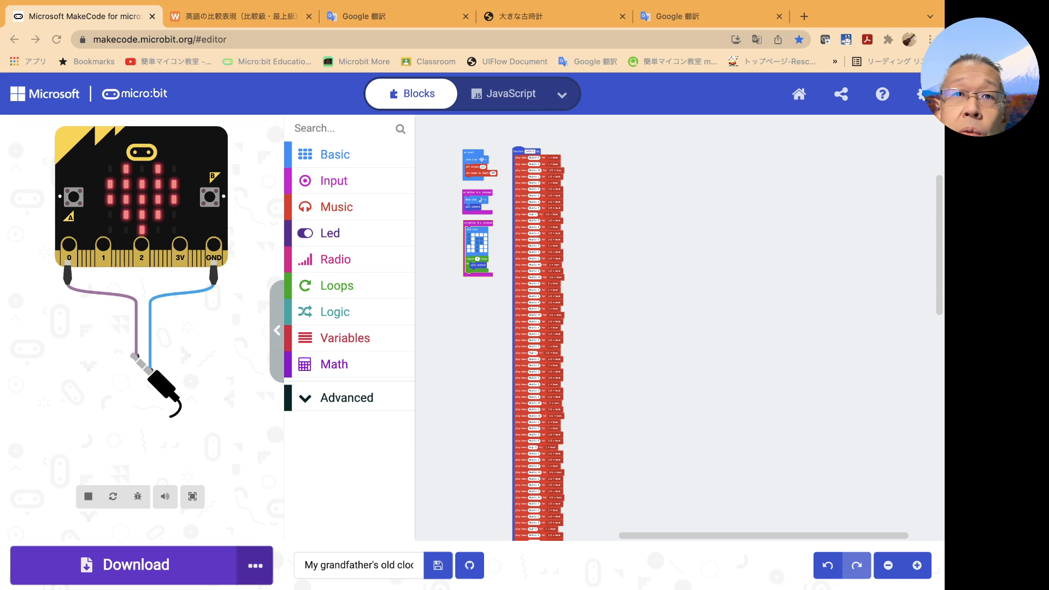
{"action": "mouse_move", "coordinate": [666, 228]}
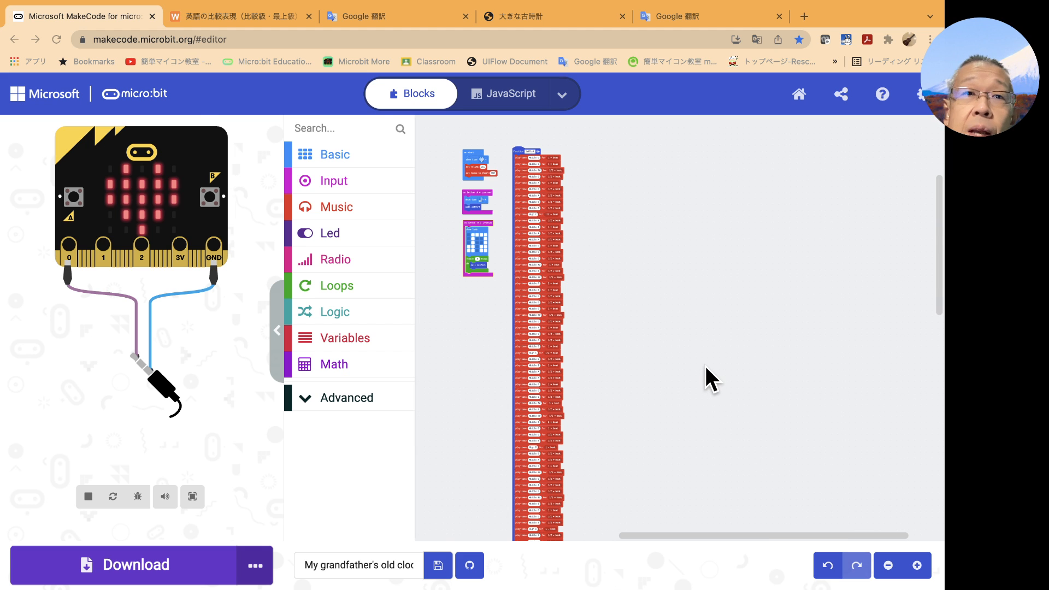
{"action": "mouse_move", "coordinate": [728, 371]}
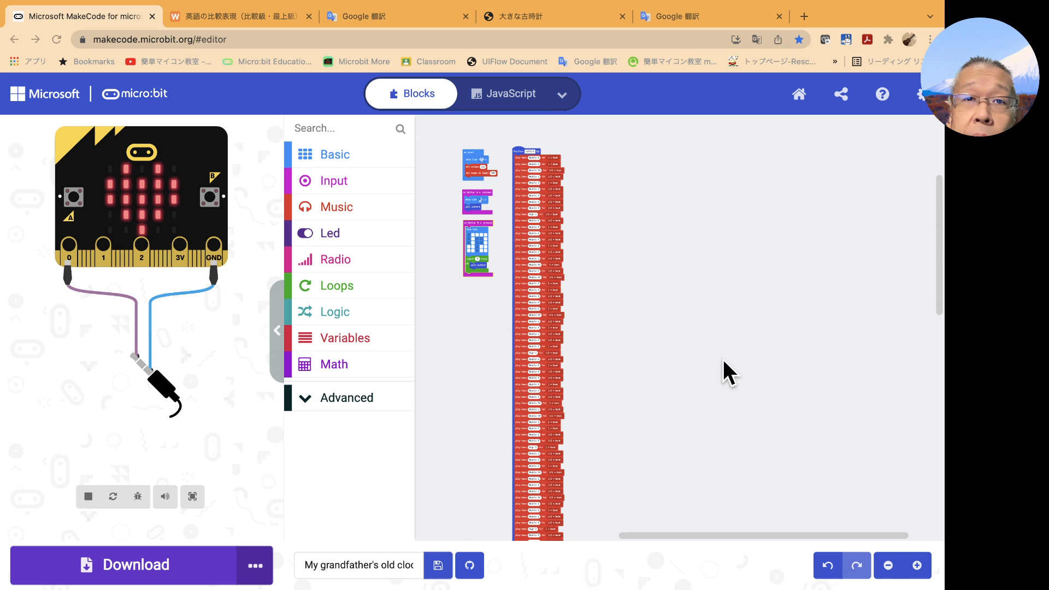
Step: Scroll through the clock song's blocks while the melody plays in the simulator
{"action": "scroll", "scroll_direction": "down", "scroll_amount": 3}
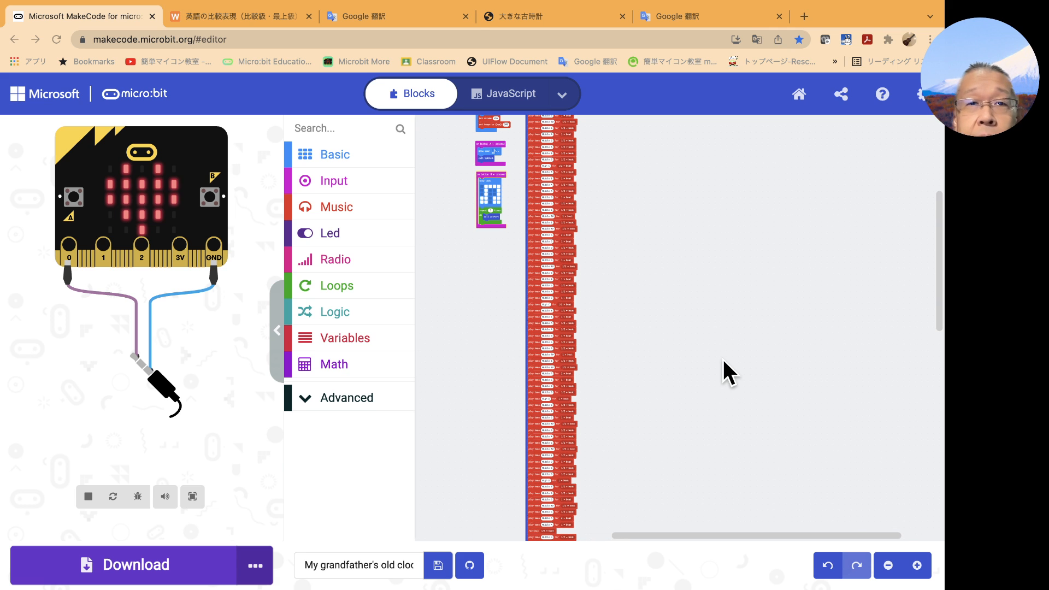
{"action": "mouse_move", "coordinate": [693, 315]}
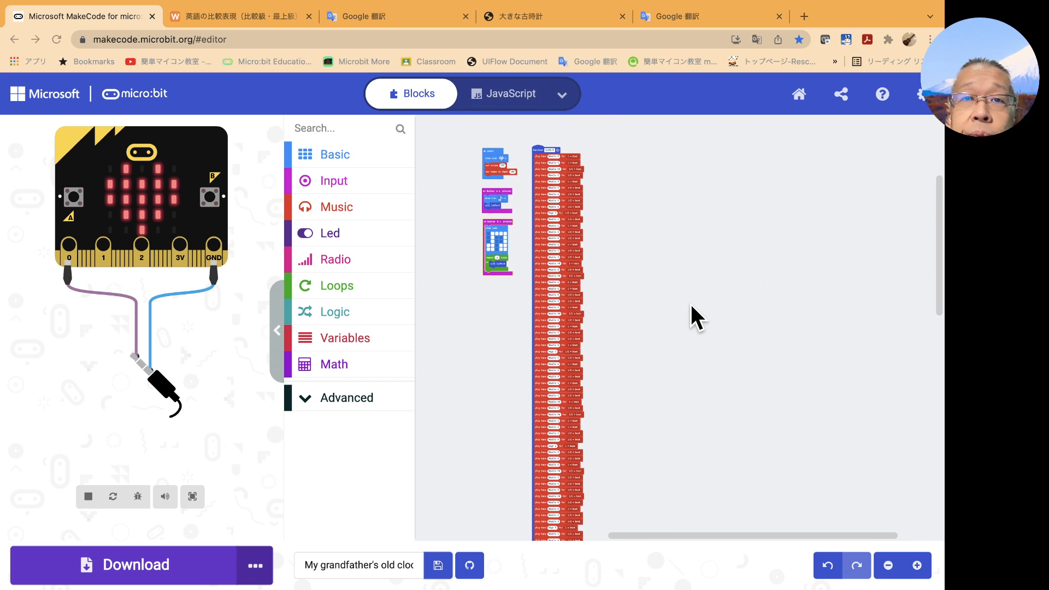
{"action": "mouse_move", "coordinate": [297, 251]}
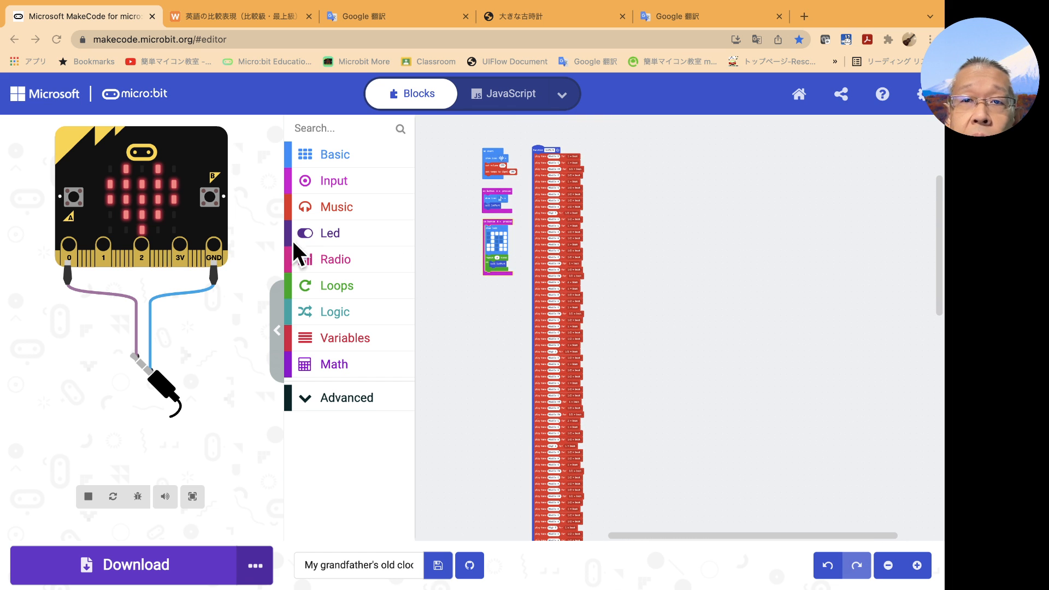
{"action": "mouse_move", "coordinate": [73, 198]}
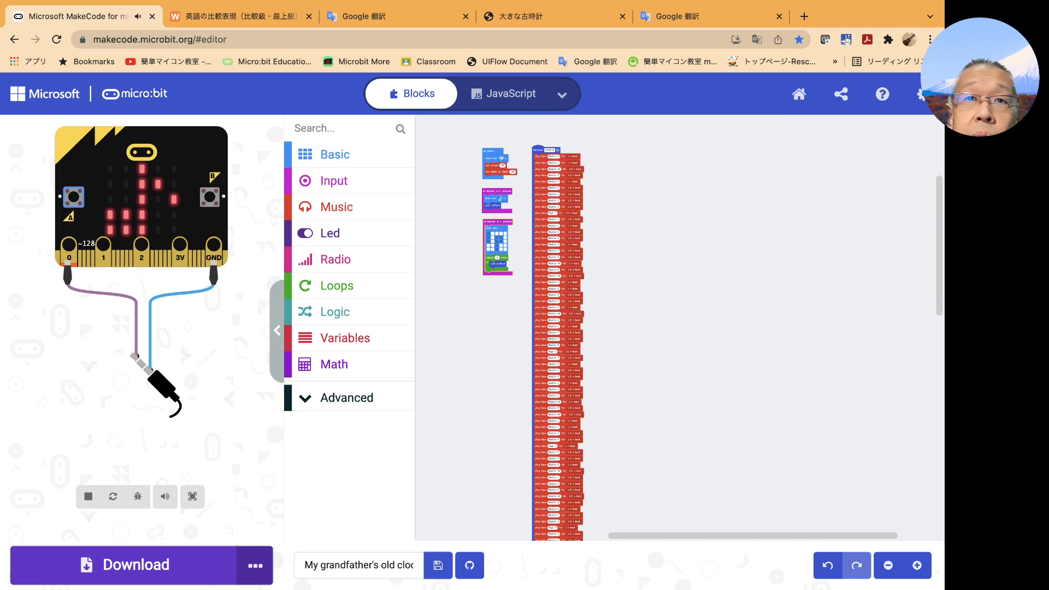
{"action": "mouse_move", "coordinate": [442, 20]}
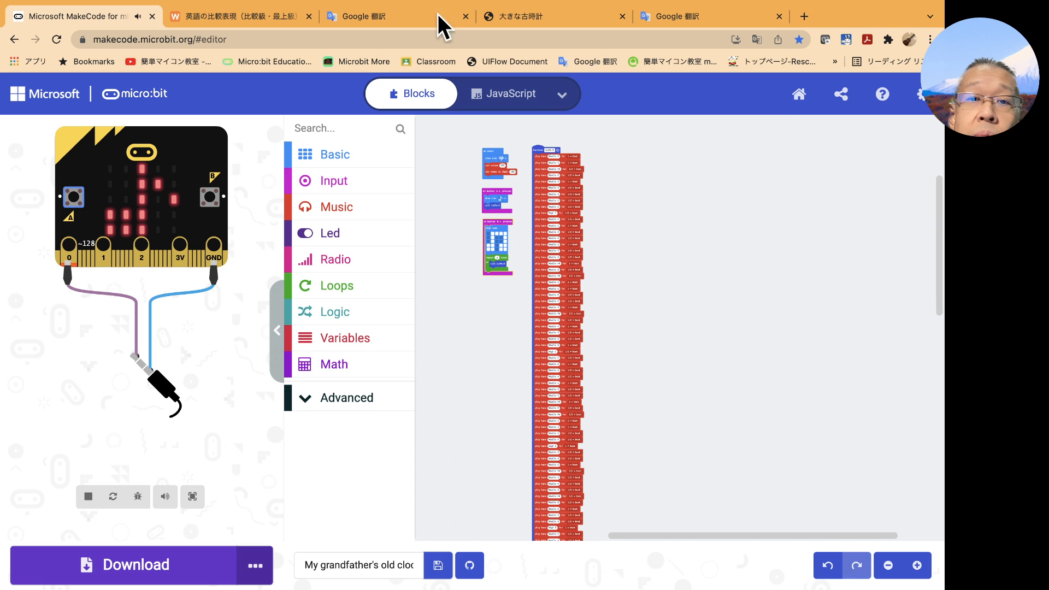
{"action": "mouse_move", "coordinate": [672, 358]}
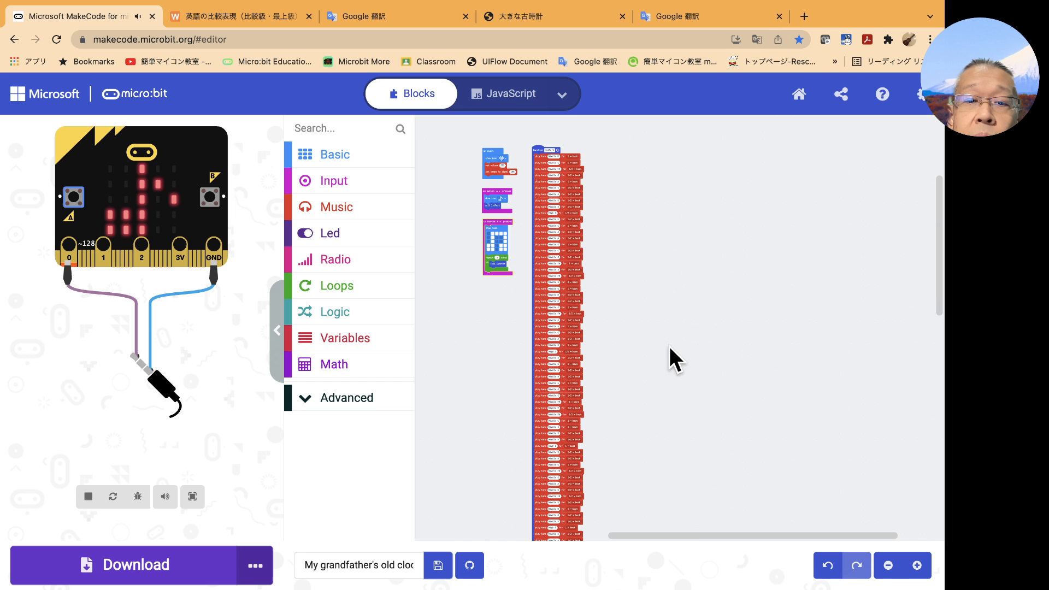
{"action": "scroll", "scroll_direction": "down", "scroll_amount": 3}
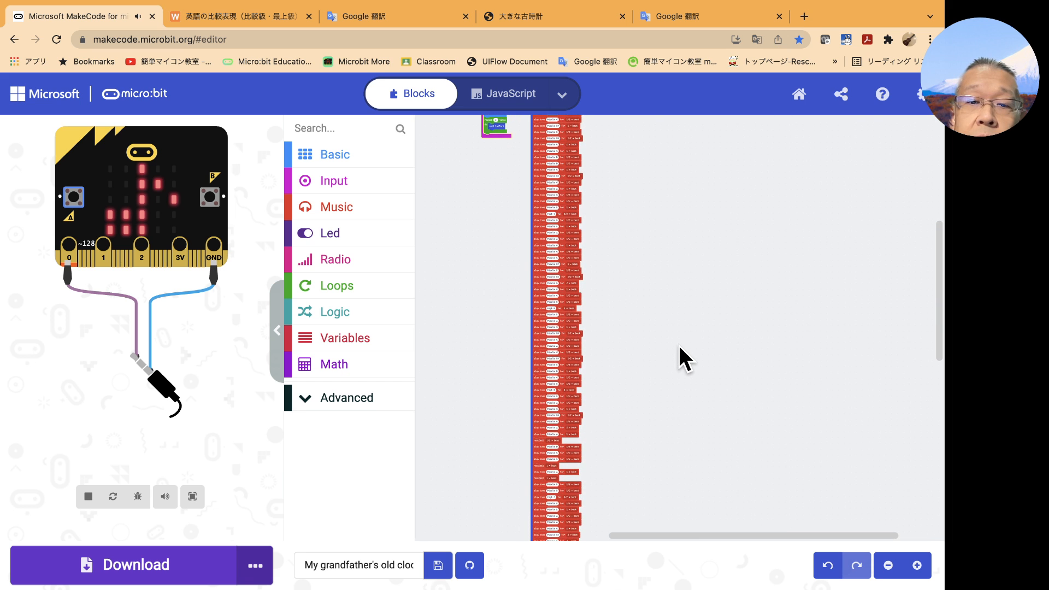
{"action": "scroll", "scroll_direction": "down", "scroll_amount": 3}
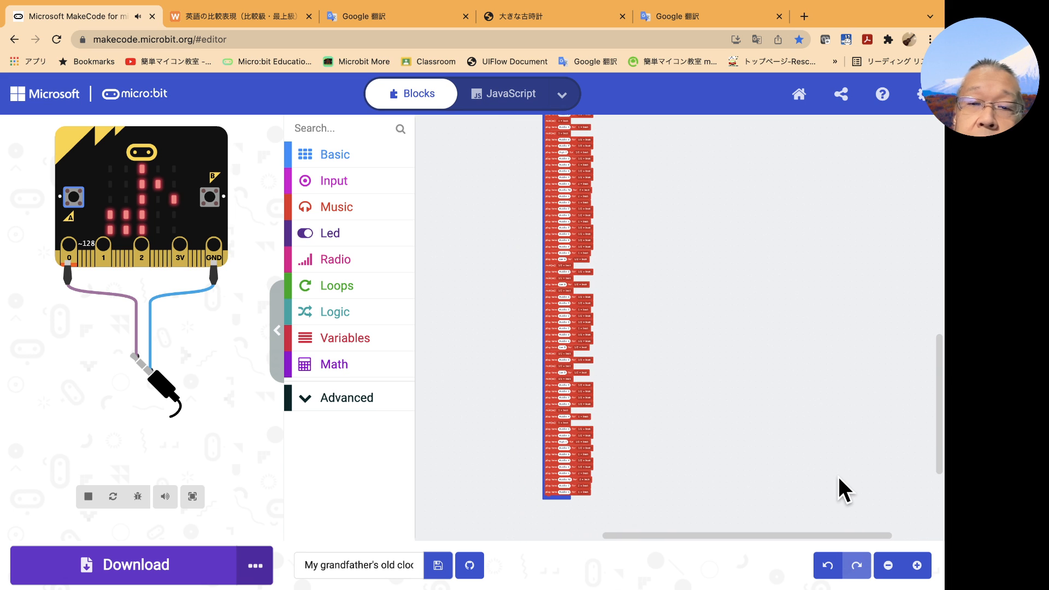
{"action": "mouse_move", "coordinate": [917, 565]}
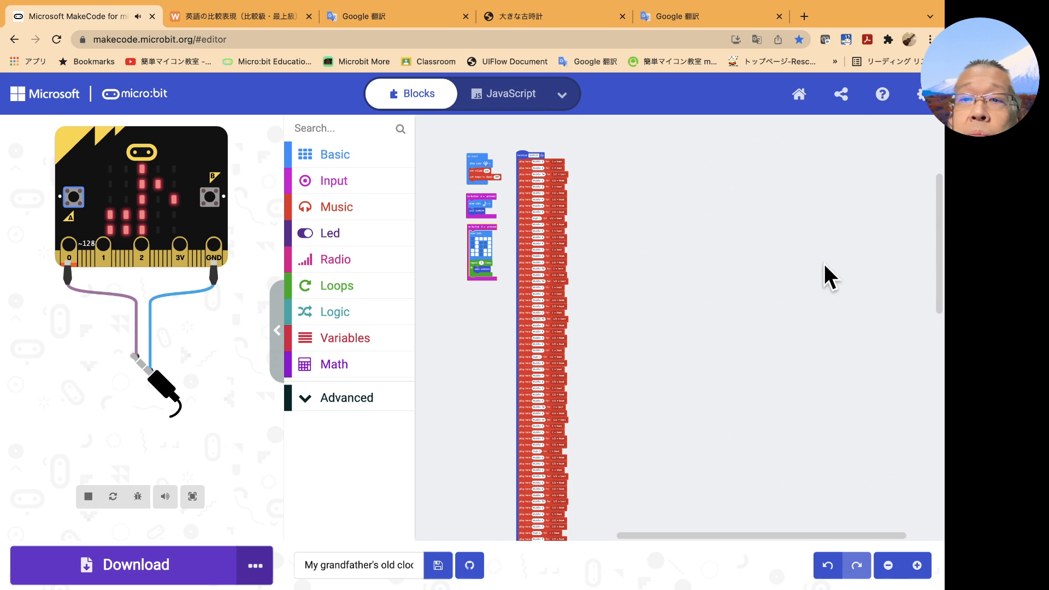
{"action": "mouse_move", "coordinate": [841, 110]}
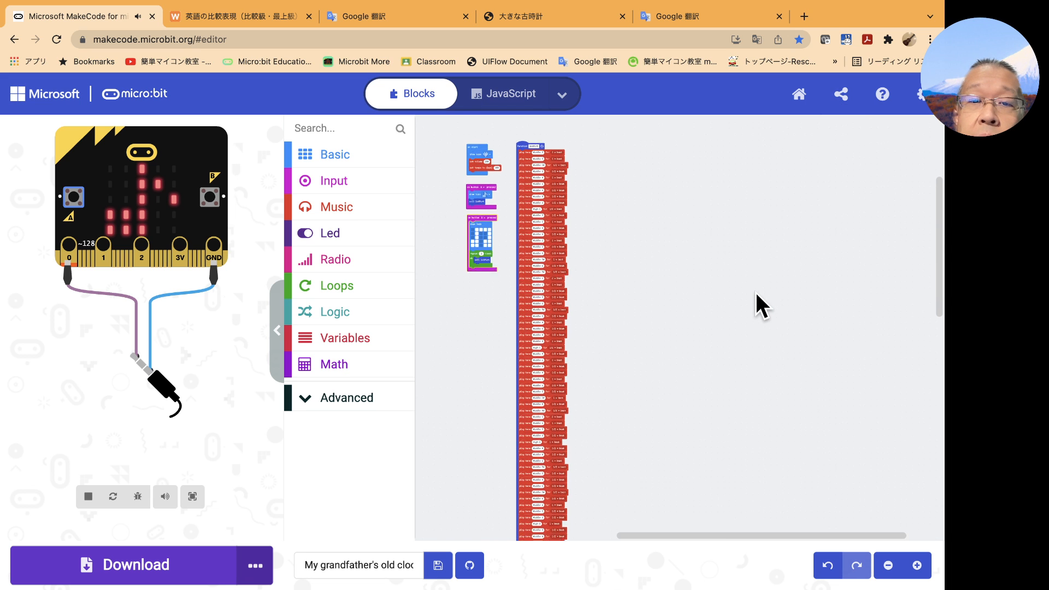
{"action": "scroll", "scroll_direction": "down", "scroll_amount": 3}
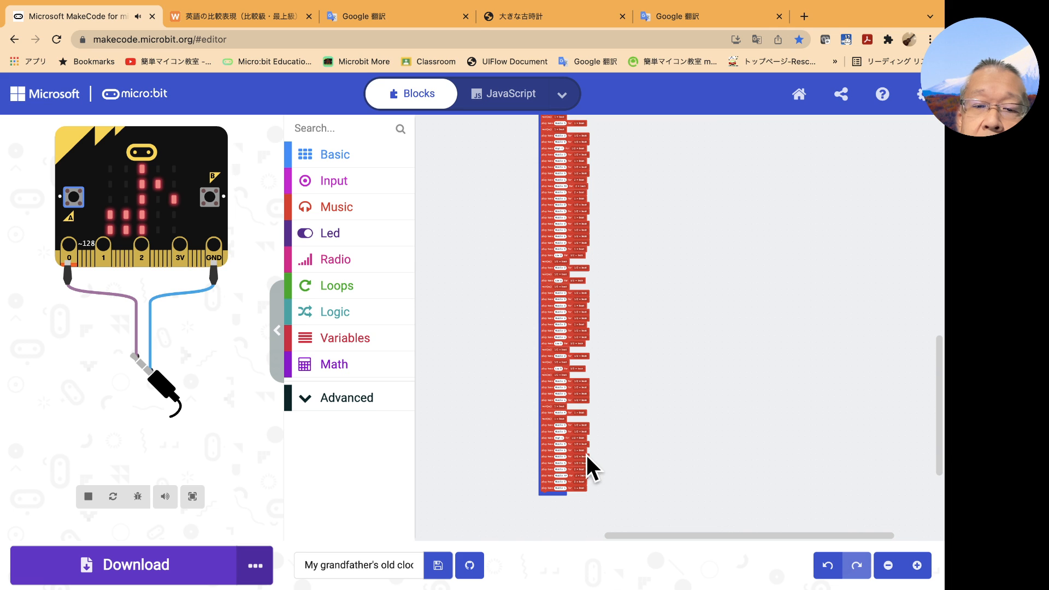
{"action": "mouse_move", "coordinate": [708, 488]}
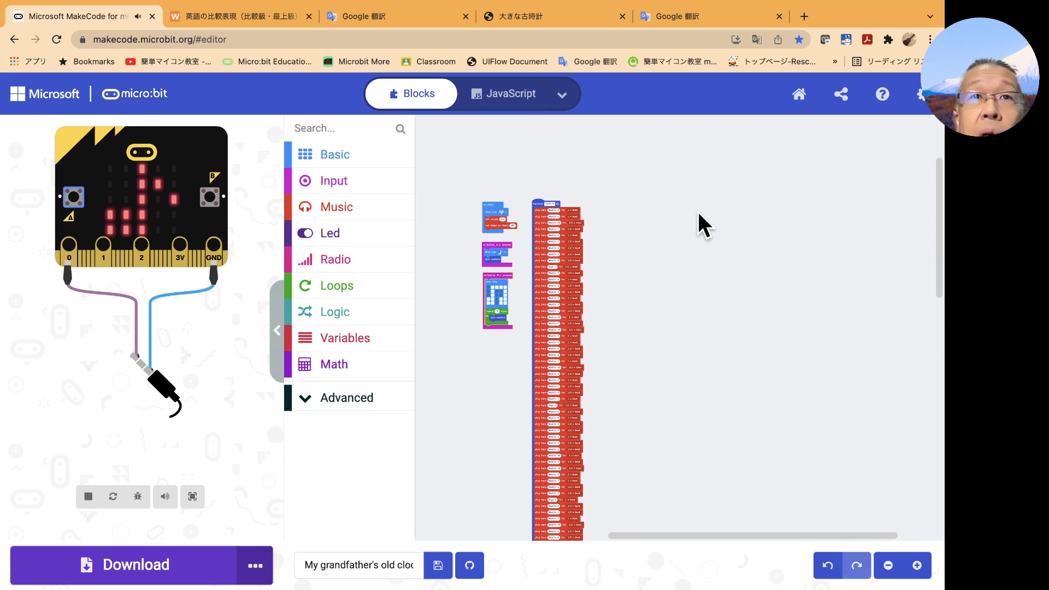
Step: Publish the clock song project from the Share dialog and copy its share link
{"action": "left_click", "coordinate": [840, 94]}
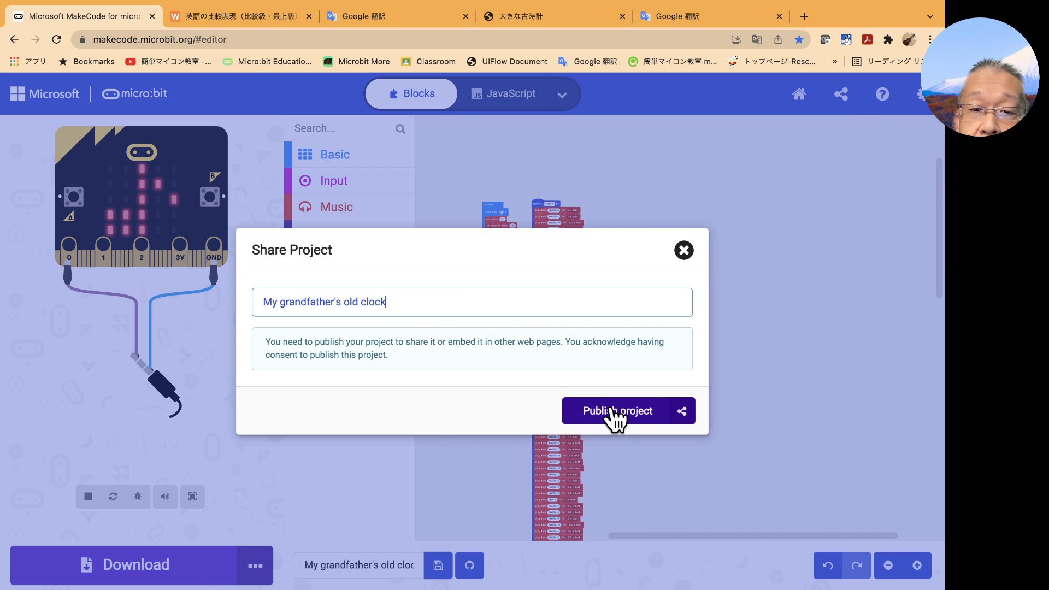
{"action": "left_click", "coordinate": [628, 410]}
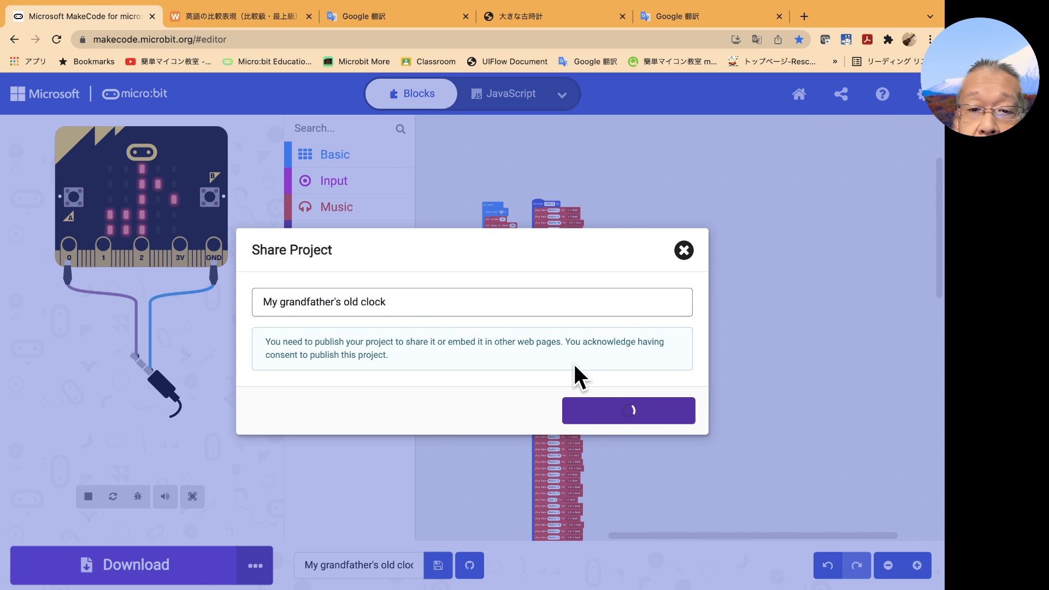
{"action": "left_click", "coordinate": [629, 410]}
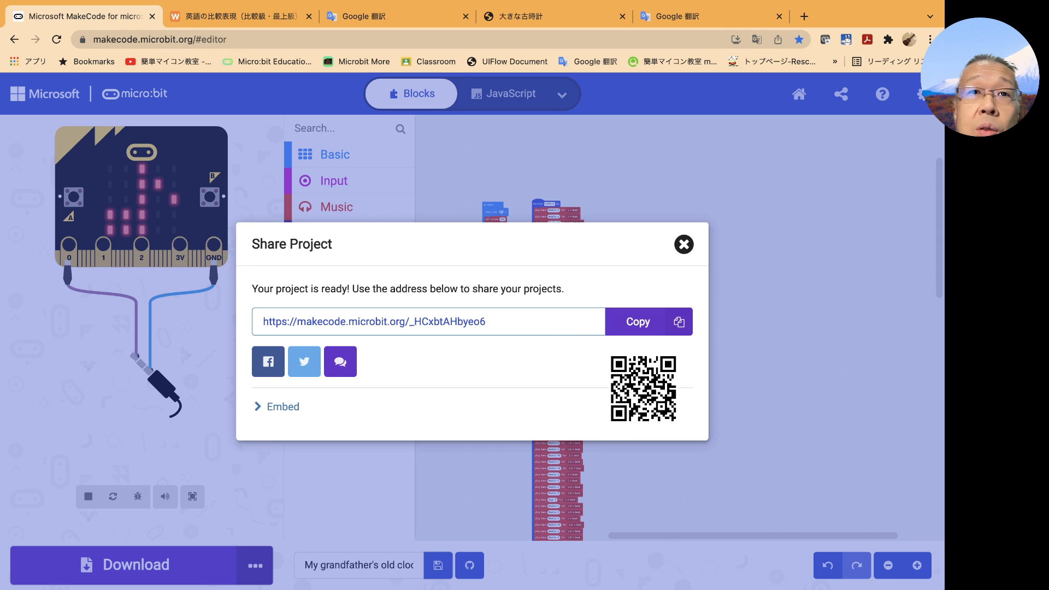
{"action": "mouse_move", "coordinate": [550, 372]}
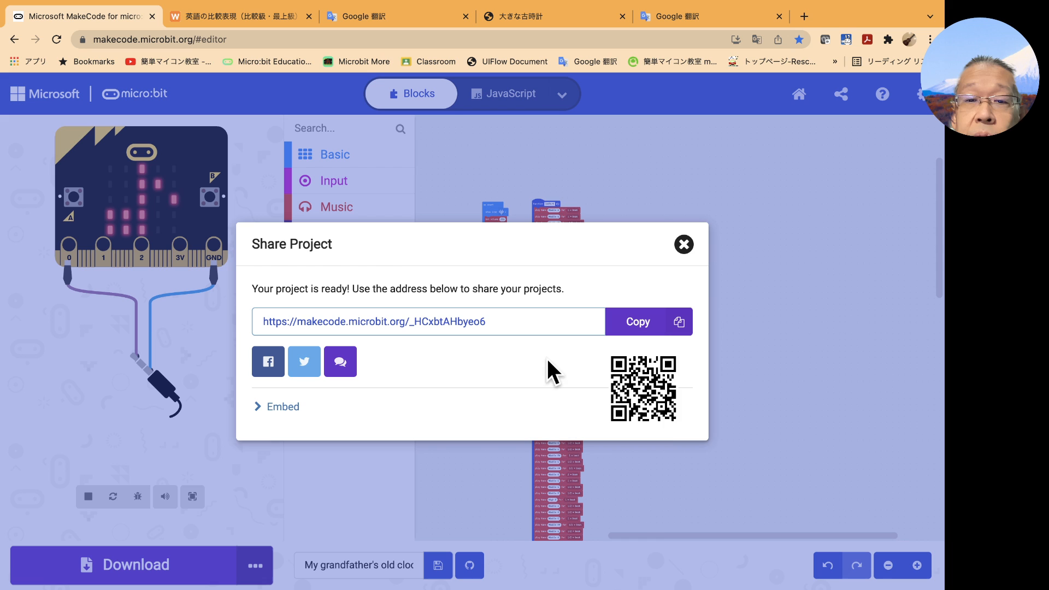
{"action": "mouse_move", "coordinate": [695, 401]}
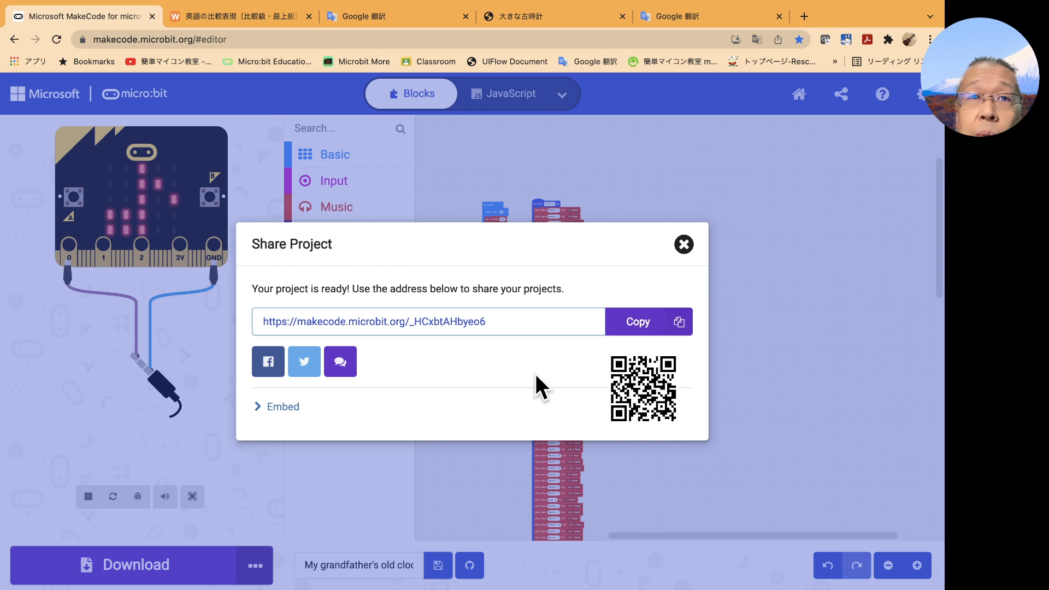
{"action": "mouse_move", "coordinate": [562, 363]}
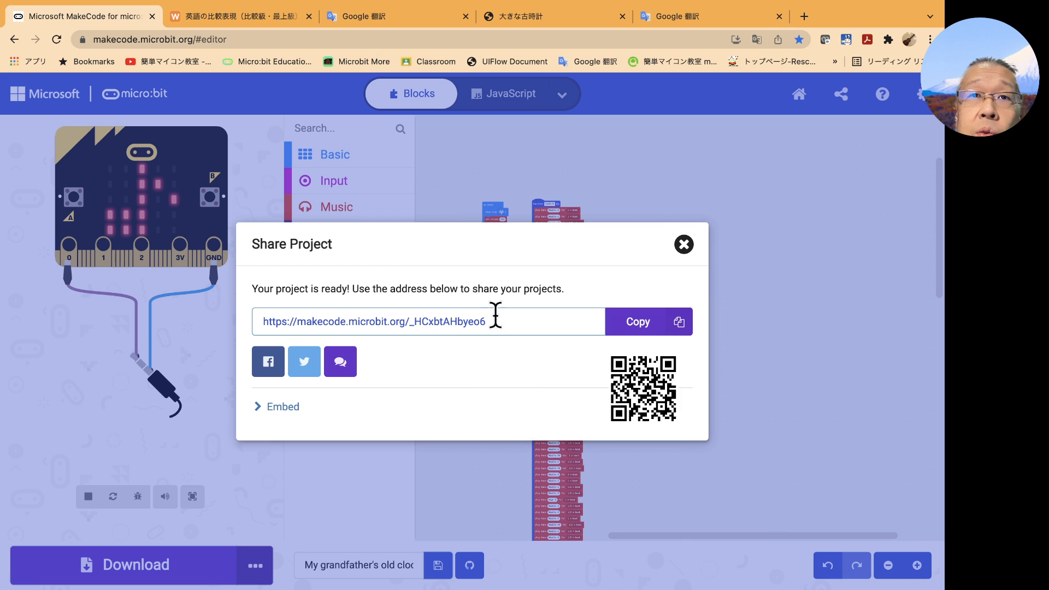
{"action": "mouse_move", "coordinate": [560, 284]}
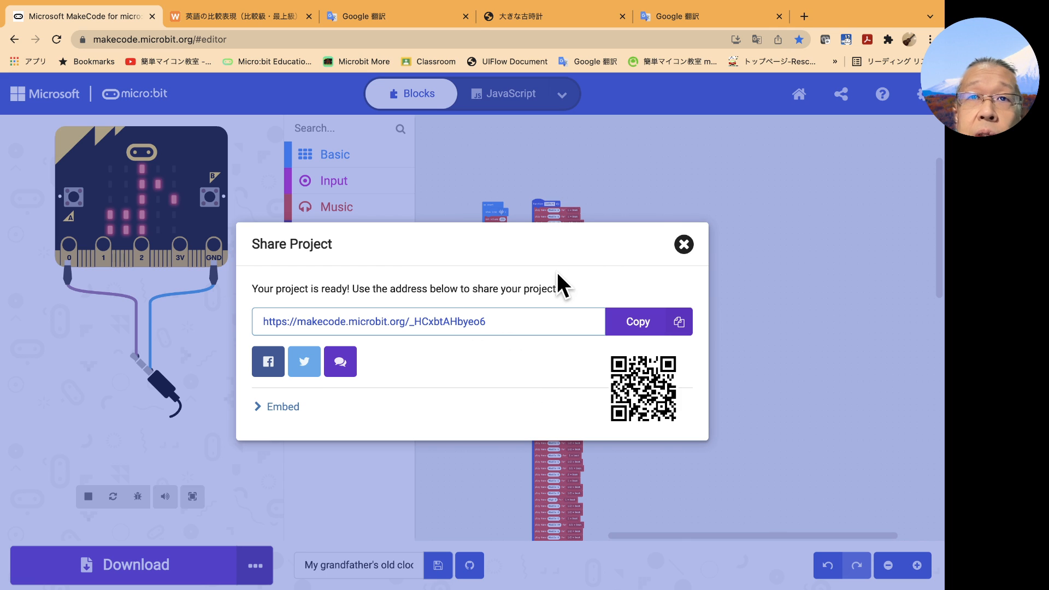
{"action": "mouse_move", "coordinate": [603, 196]}
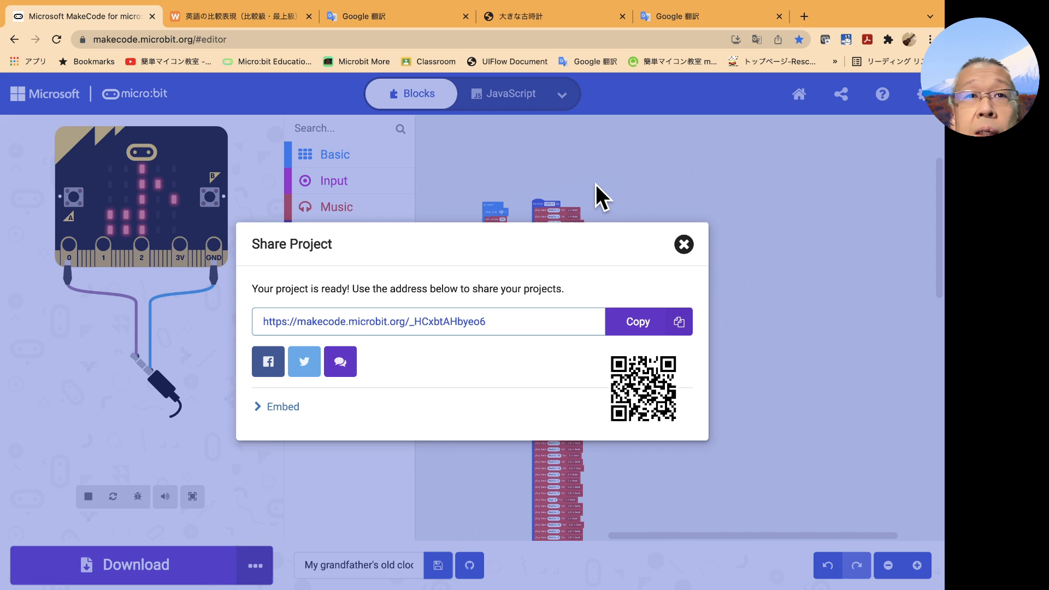
{"action": "mouse_move", "coordinate": [550, 281]}
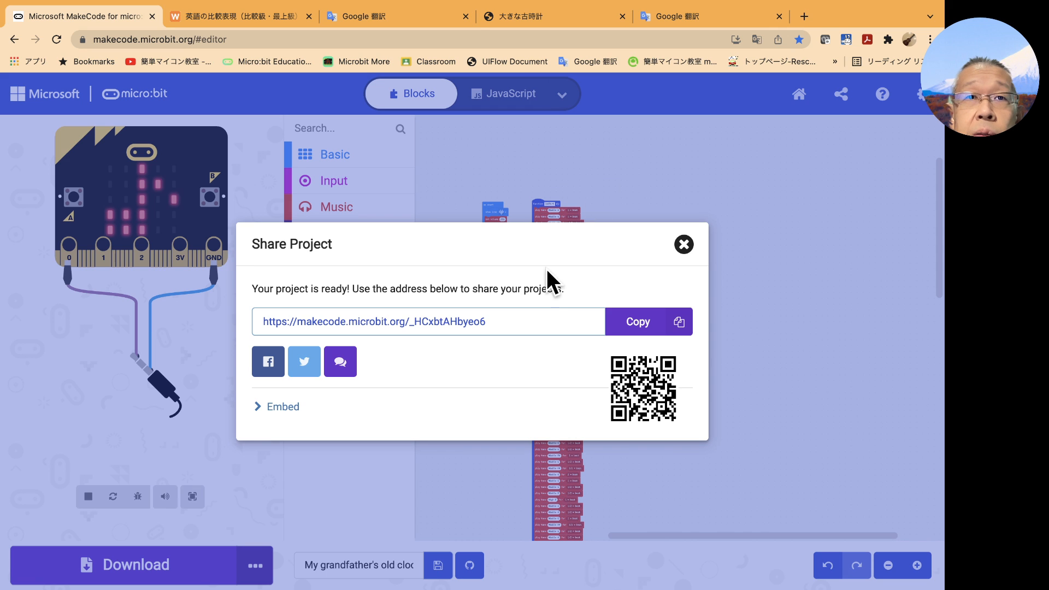
{"action": "left_click", "coordinate": [638, 321]}
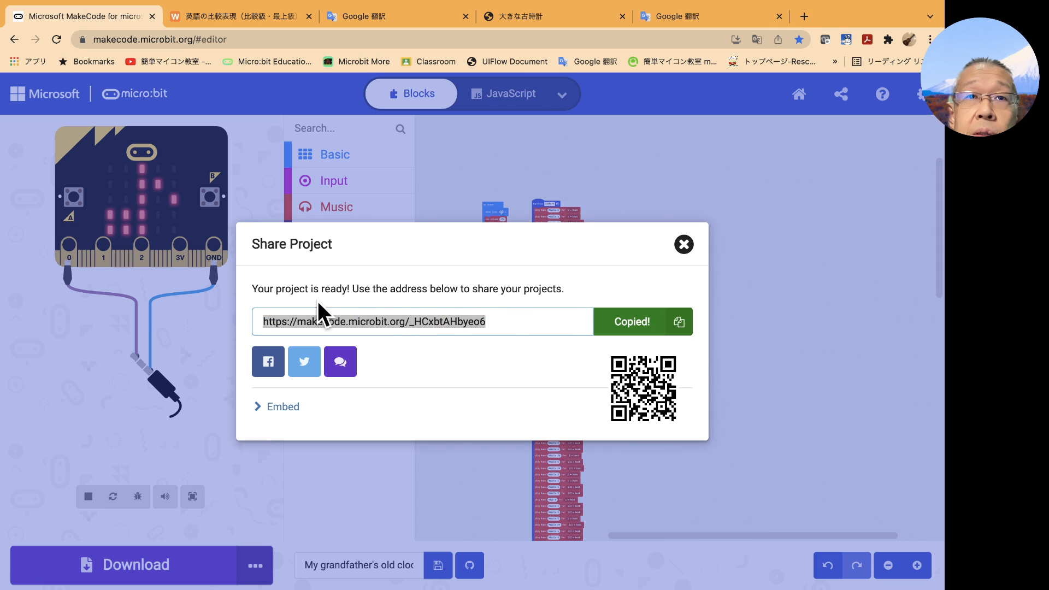
{"action": "mouse_move", "coordinate": [419, 326]}
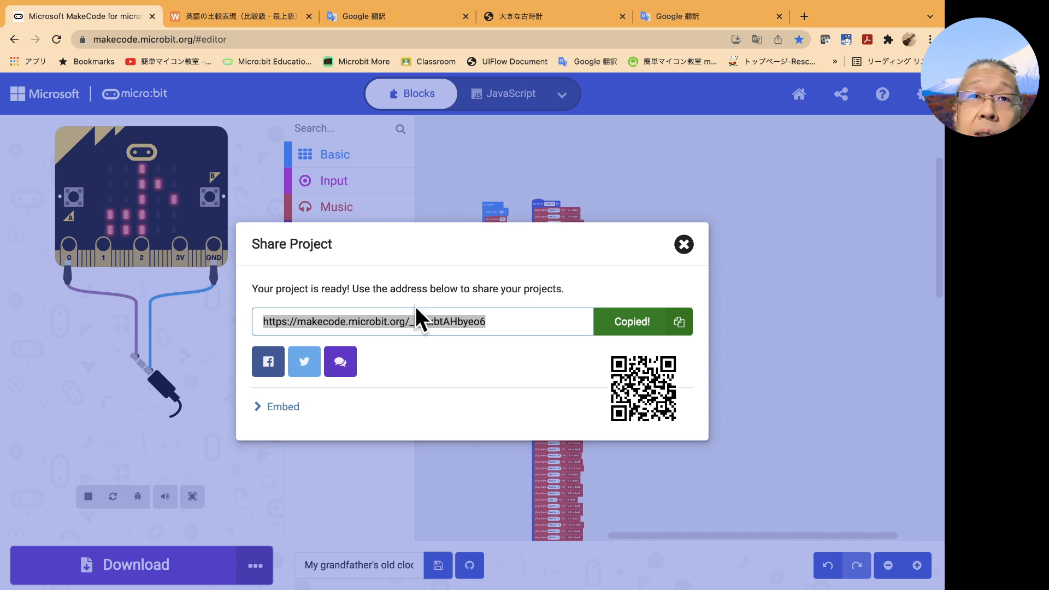
{"action": "mouse_move", "coordinate": [455, 310]}
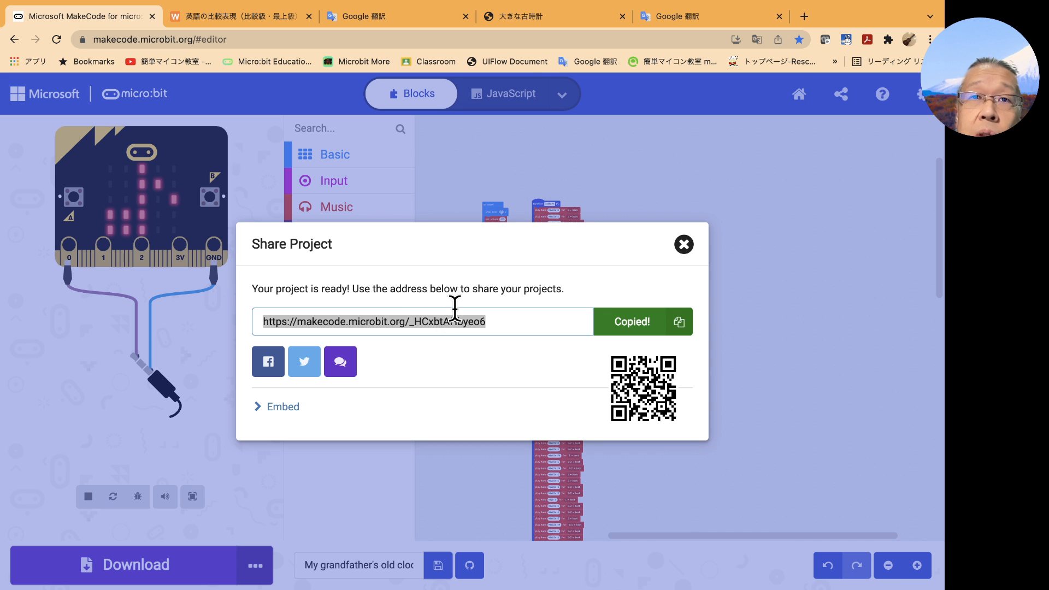
{"action": "mouse_move", "coordinate": [460, 311]}
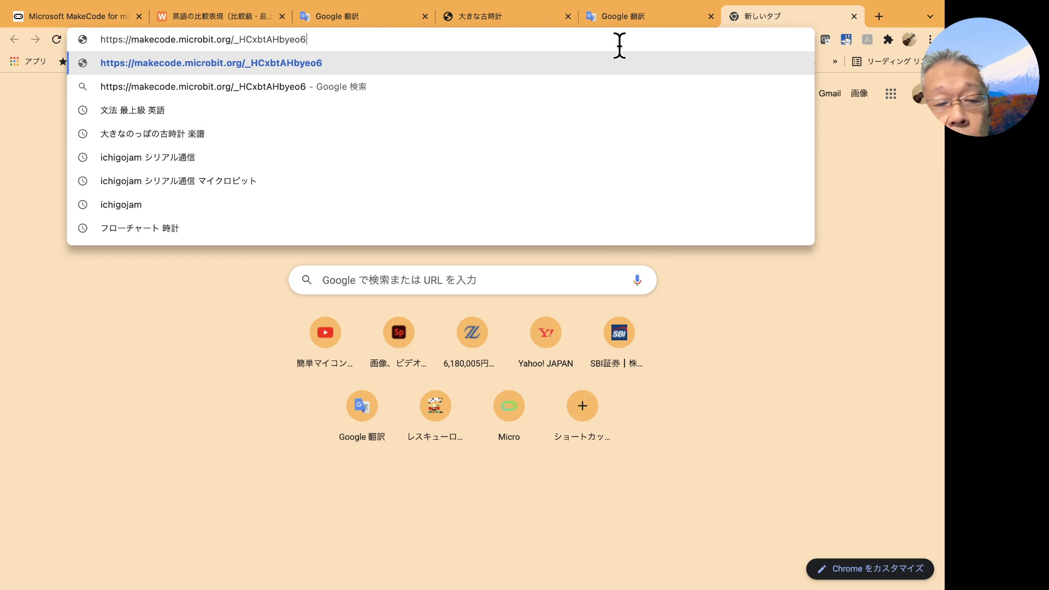
Step: Load the pasted share link for 'My grandfather's old clock' in the new tab
{"action": "key", "text": "Enter"}
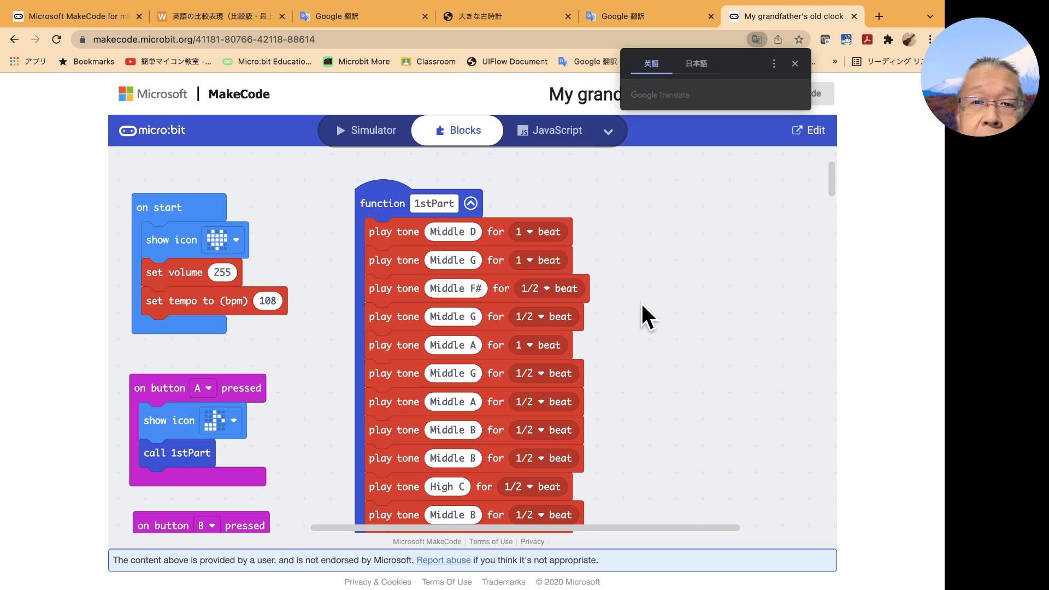
{"action": "mouse_move", "coordinate": [810, 73]}
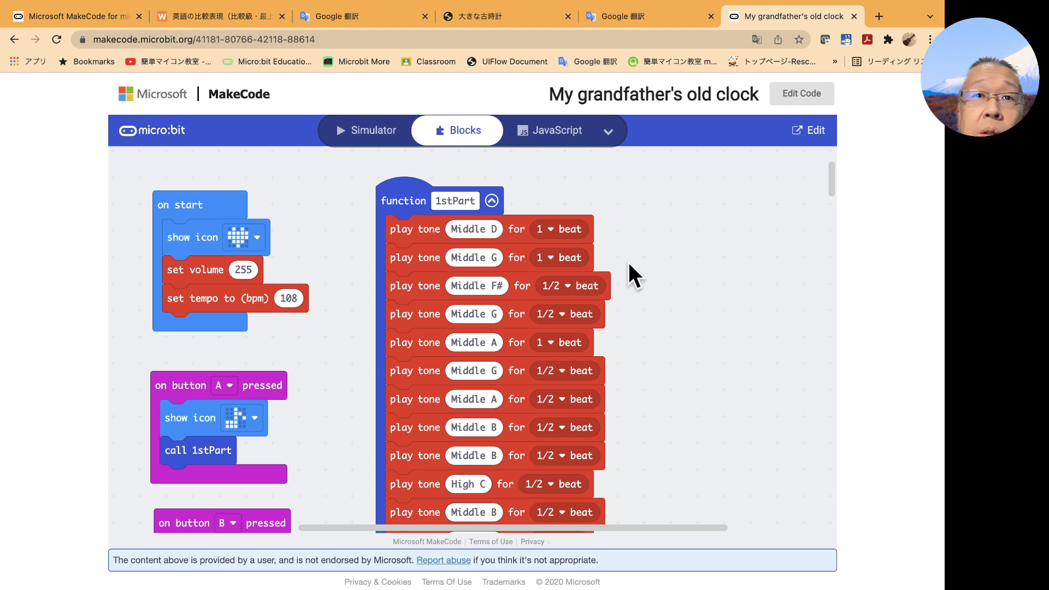
{"action": "mouse_move", "coordinate": [326, 282]}
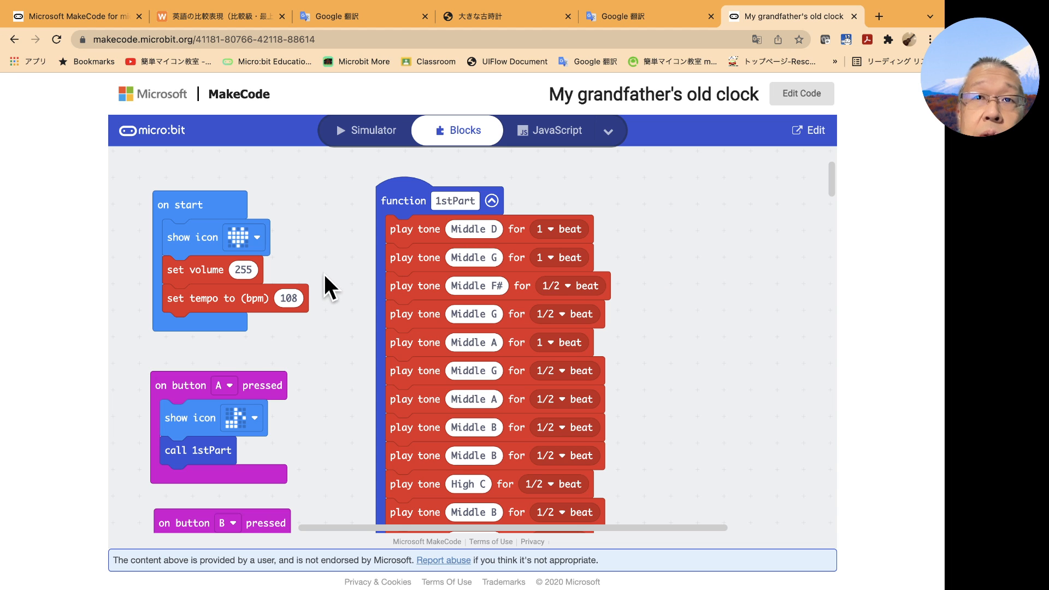
{"action": "mouse_move", "coordinate": [390, 325]}
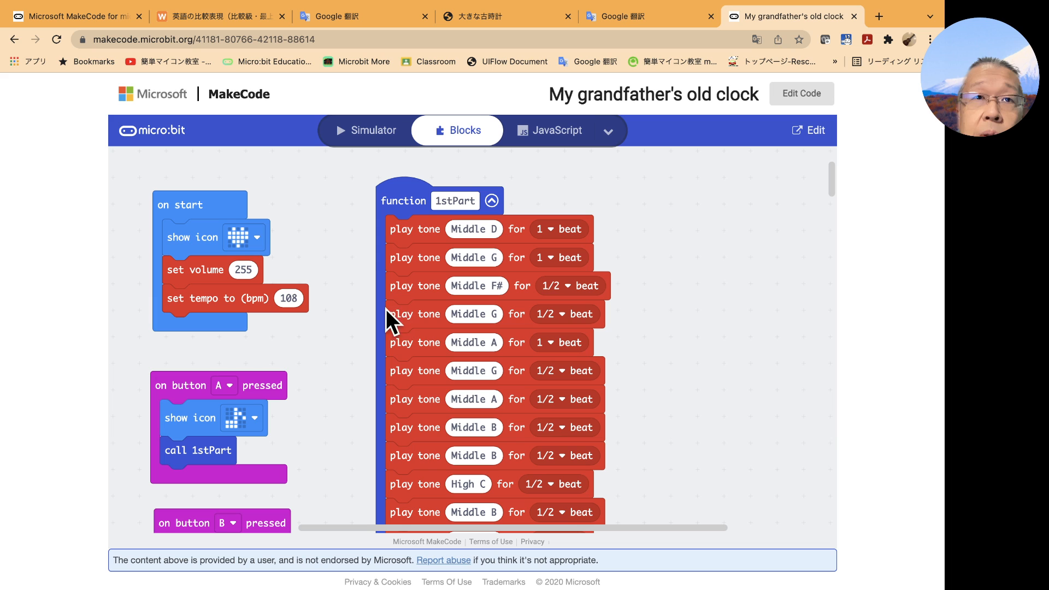
{"action": "mouse_move", "coordinate": [360, 165]}
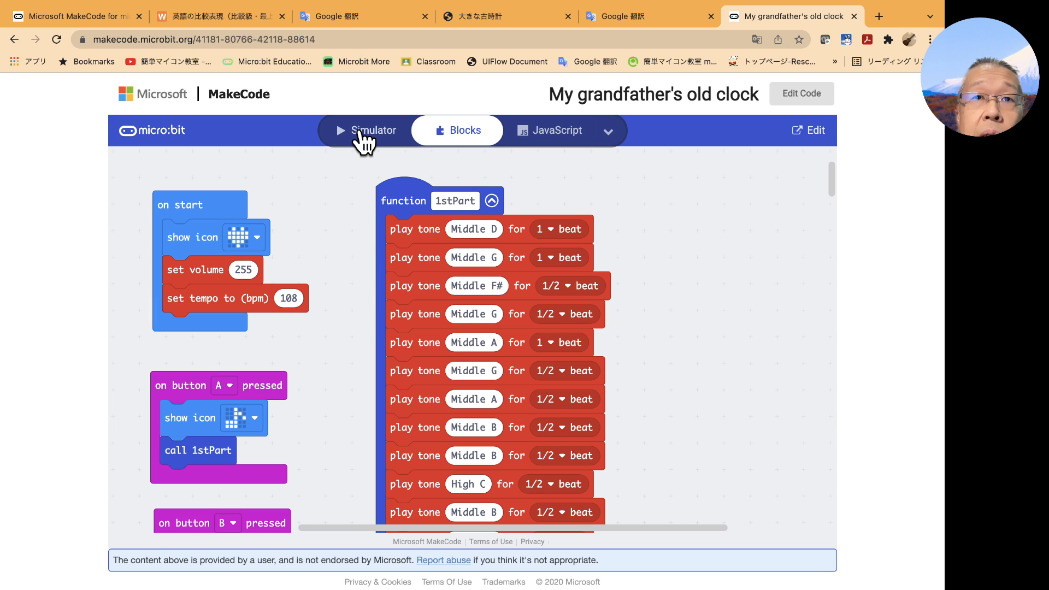
{"action": "mouse_move", "coordinate": [367, 147]}
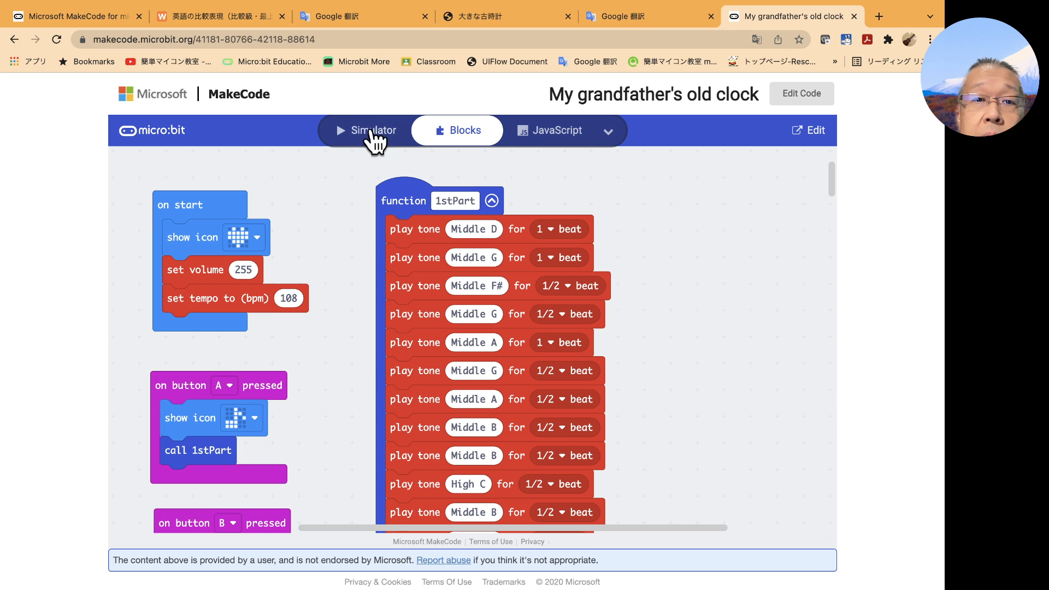
{"action": "mouse_move", "coordinate": [363, 144]}
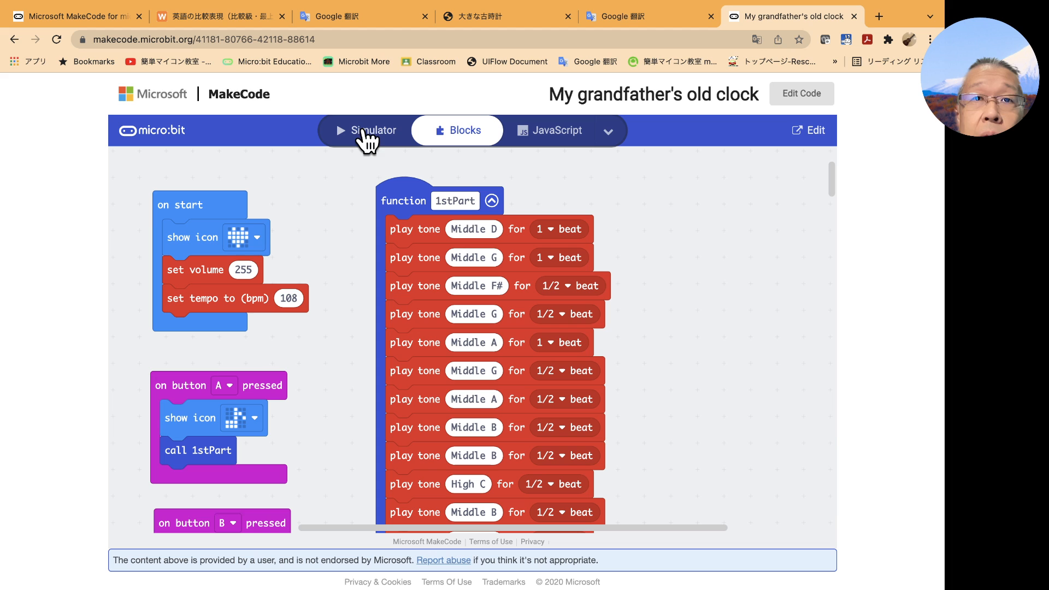
{"action": "mouse_move", "coordinate": [350, 153]}
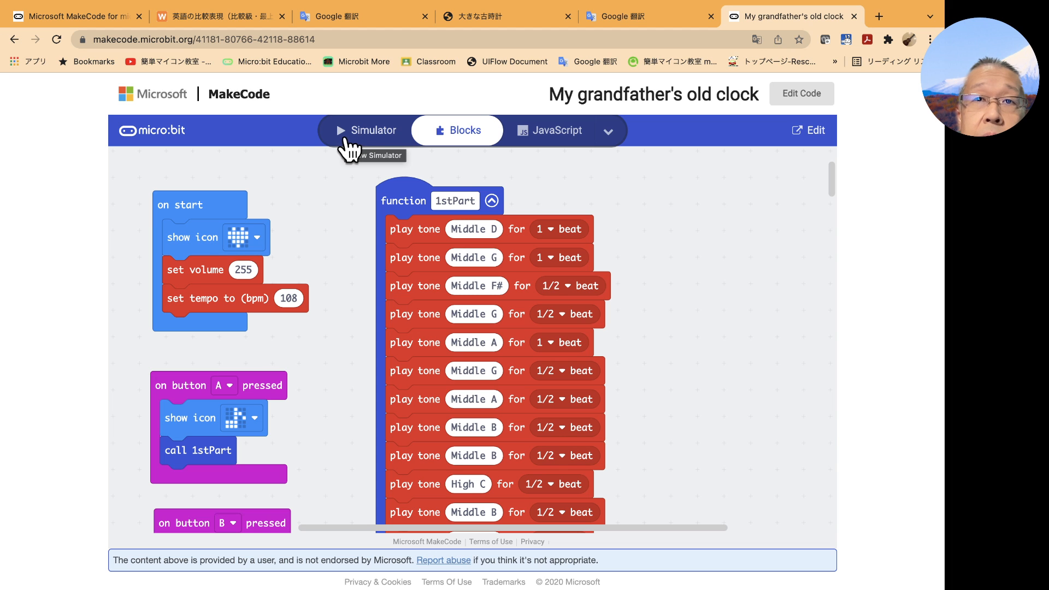
Step: Show the shared page's simulator, press button A twice to play the song, then mute it
{"action": "left_click", "coordinate": [365, 131]}
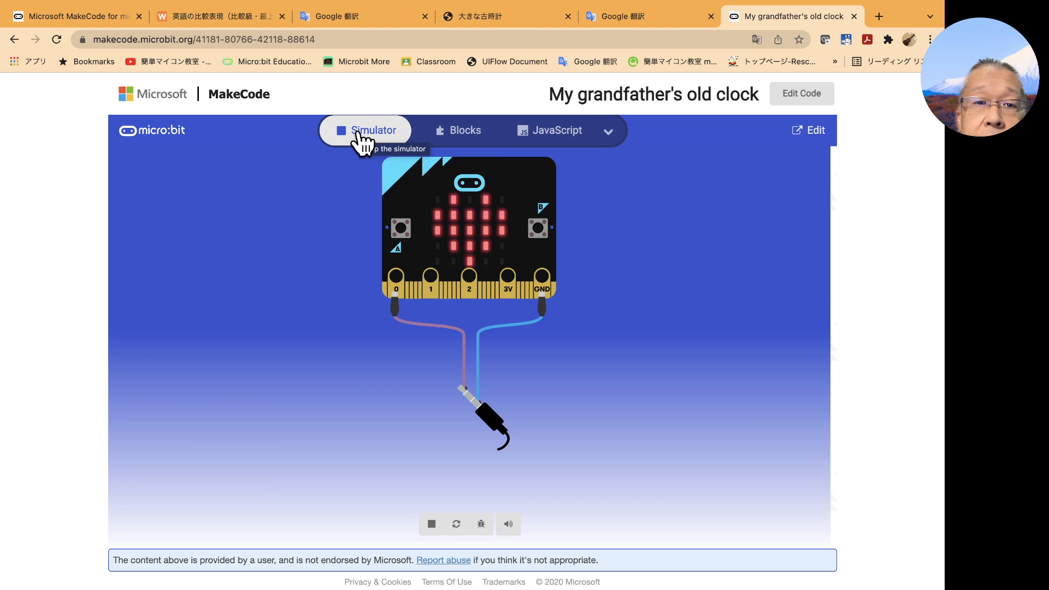
{"action": "mouse_move", "coordinate": [500, 327]}
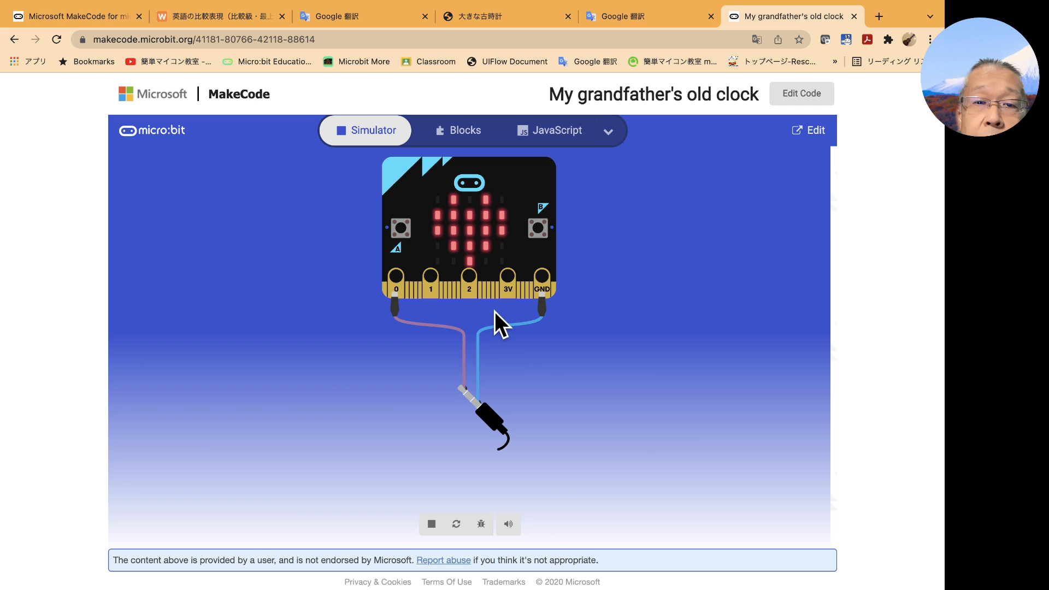
{"action": "mouse_move", "coordinate": [526, 401]}
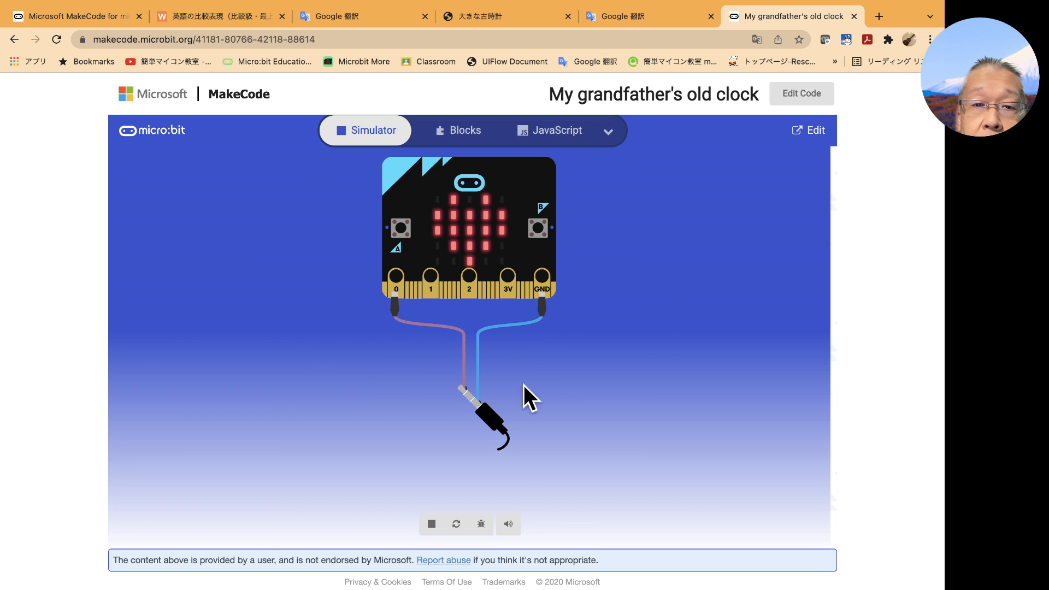
{"action": "mouse_move", "coordinate": [376, 350]}
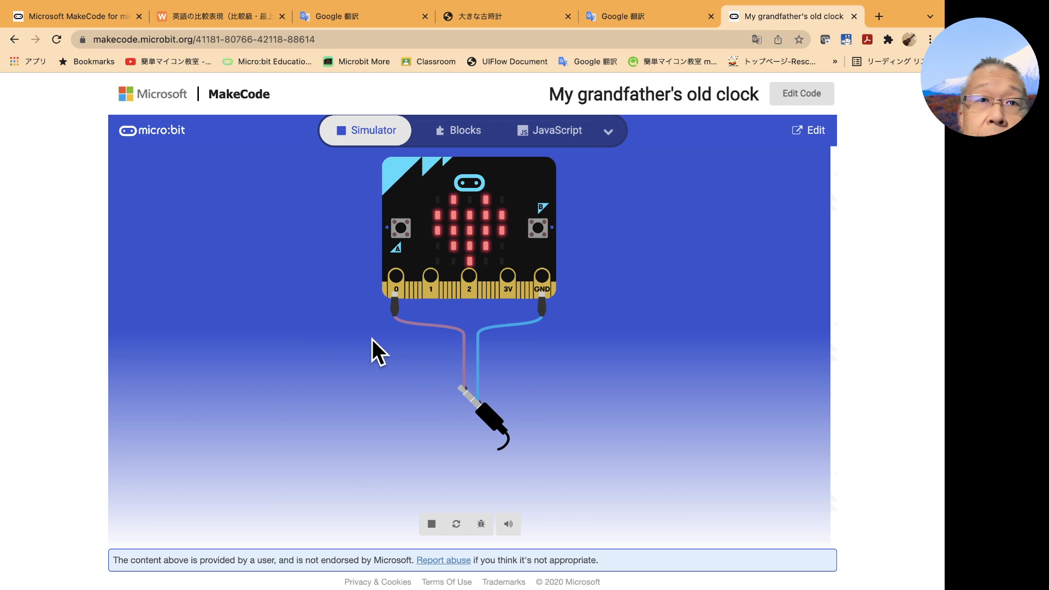
{"action": "mouse_move", "coordinate": [397, 260]}
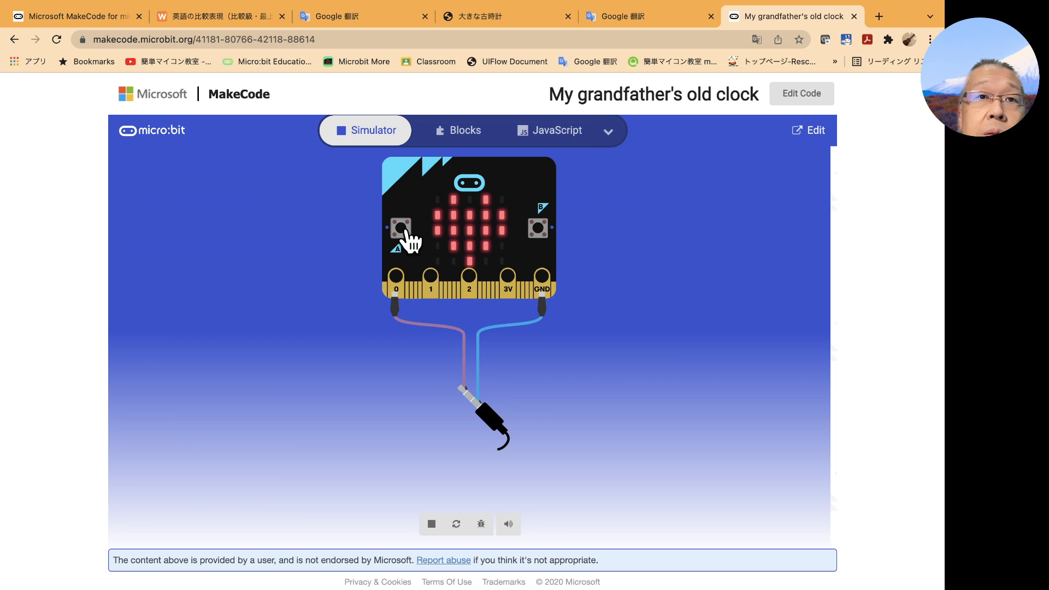
{"action": "left_click", "coordinate": [400, 228]}
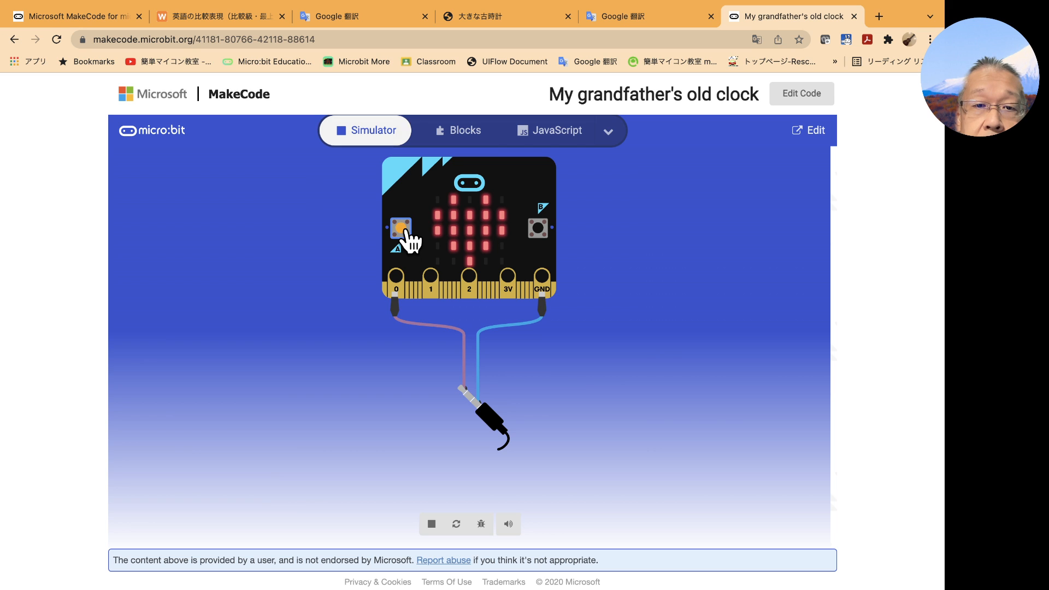
{"action": "left_click", "coordinate": [399, 228]}
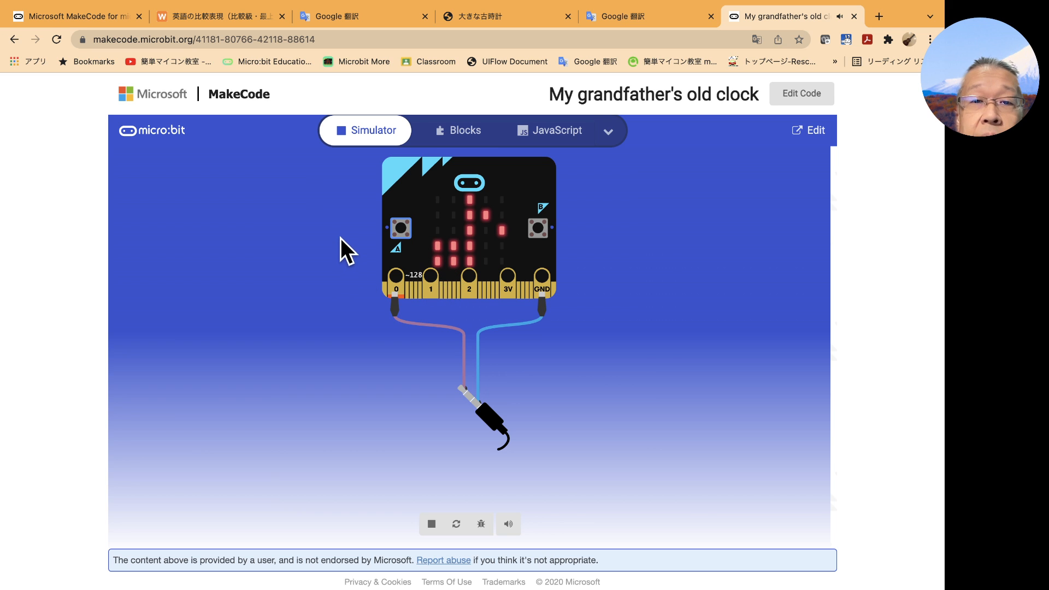
{"action": "mouse_move", "coordinate": [392, 271]}
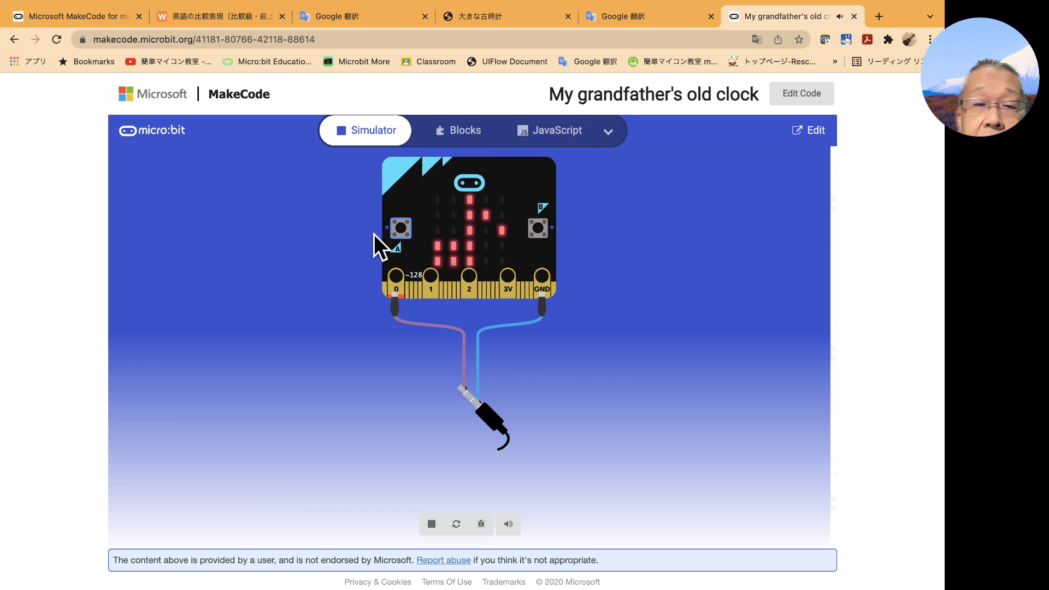
{"action": "mouse_move", "coordinate": [404, 236]}
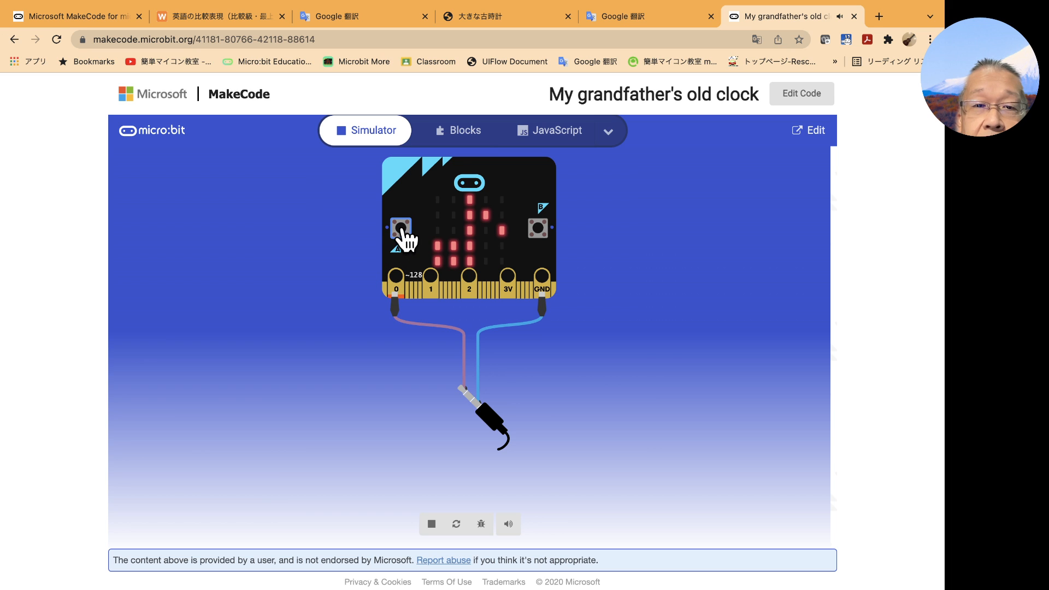
{"action": "mouse_move", "coordinate": [435, 288]}
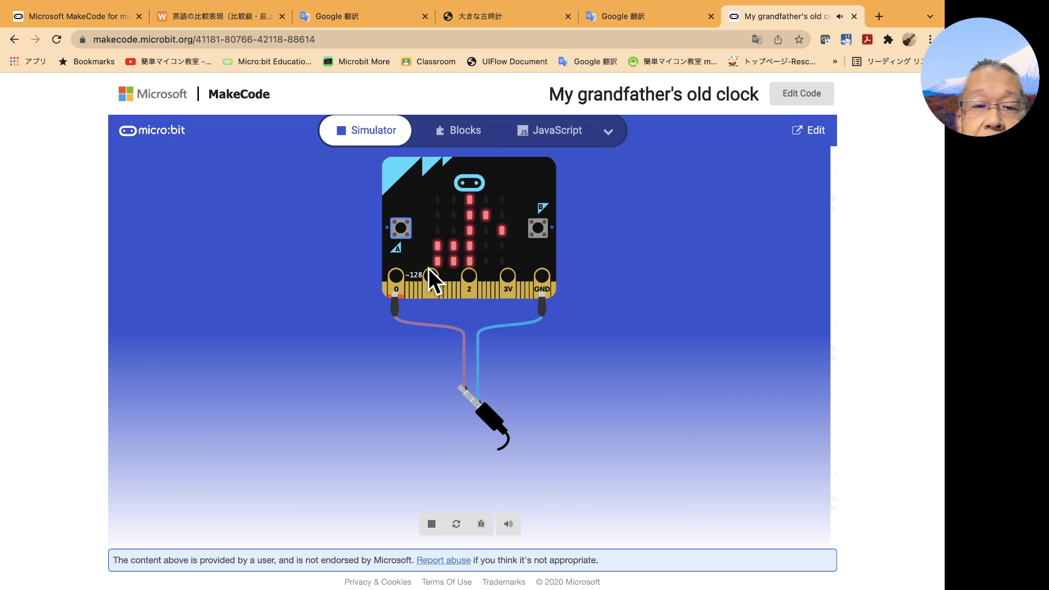
{"action": "left_click", "coordinate": [508, 524]}
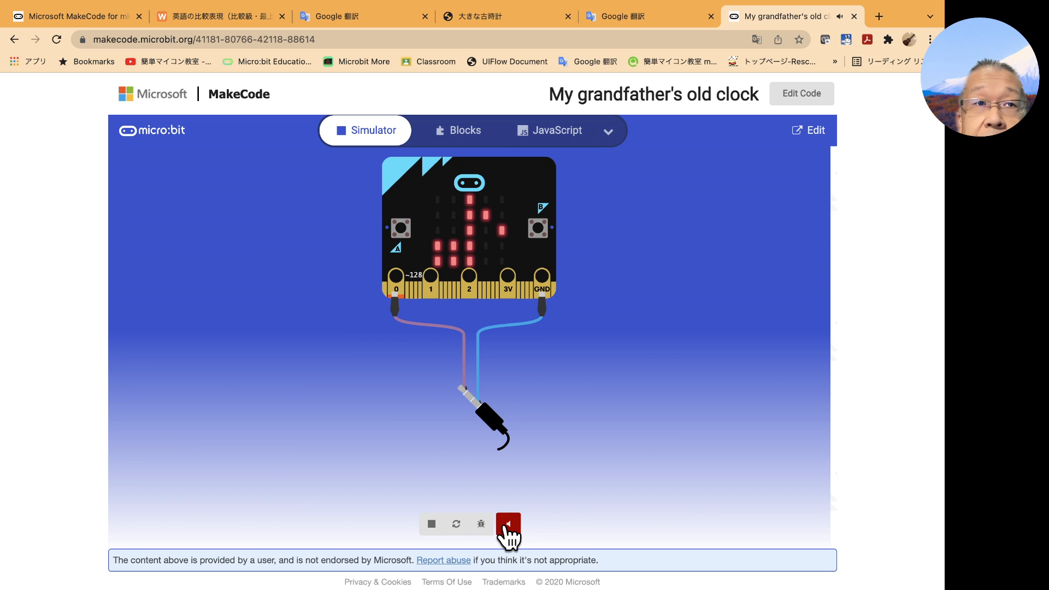